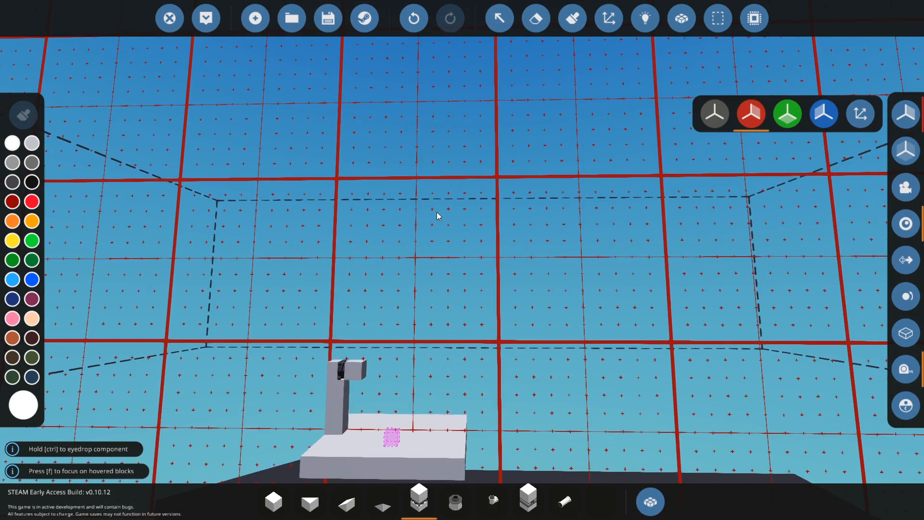
mouse_move(367, 240)
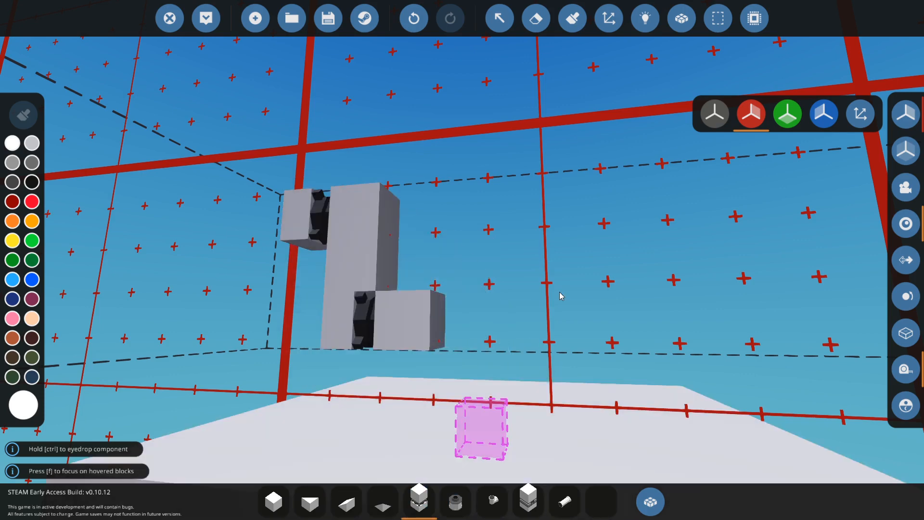
mouse_move(476, 228)
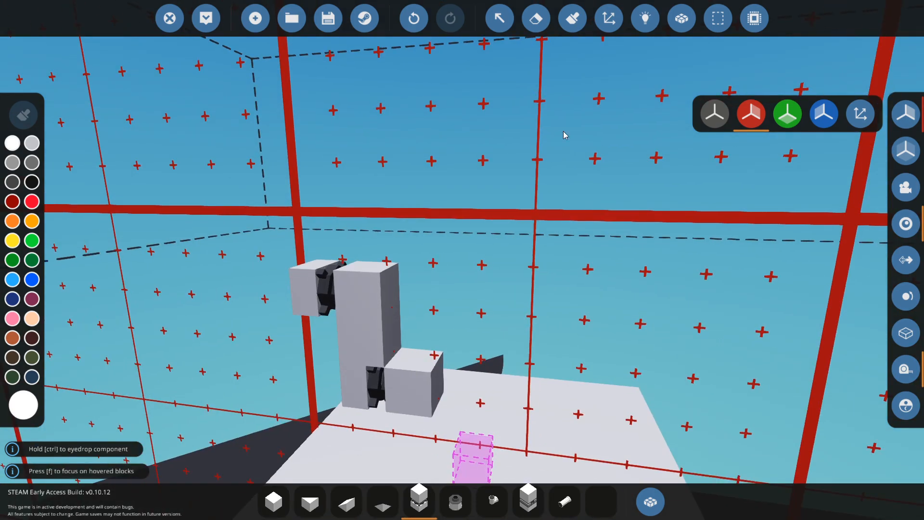
Place a block with a dark bearing joint beneath the upright engine arm.
left_click(18, 277)
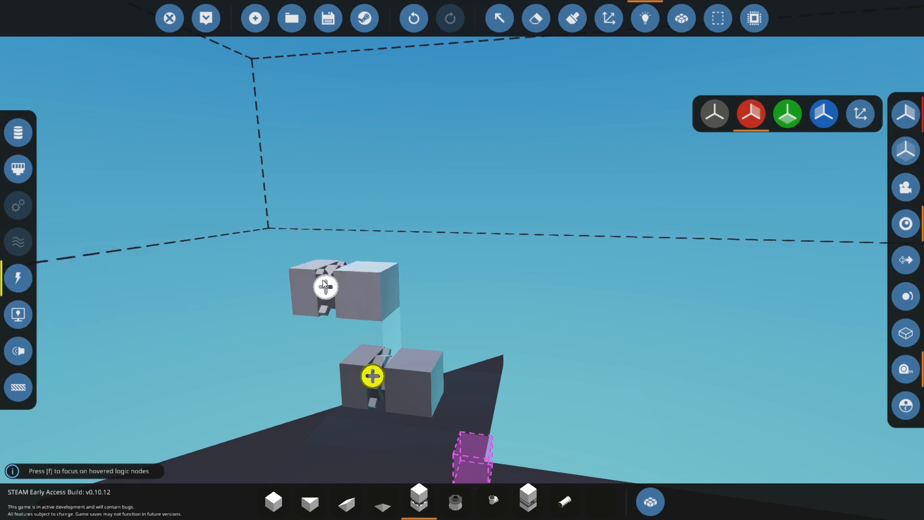
mouse_move(326, 288)
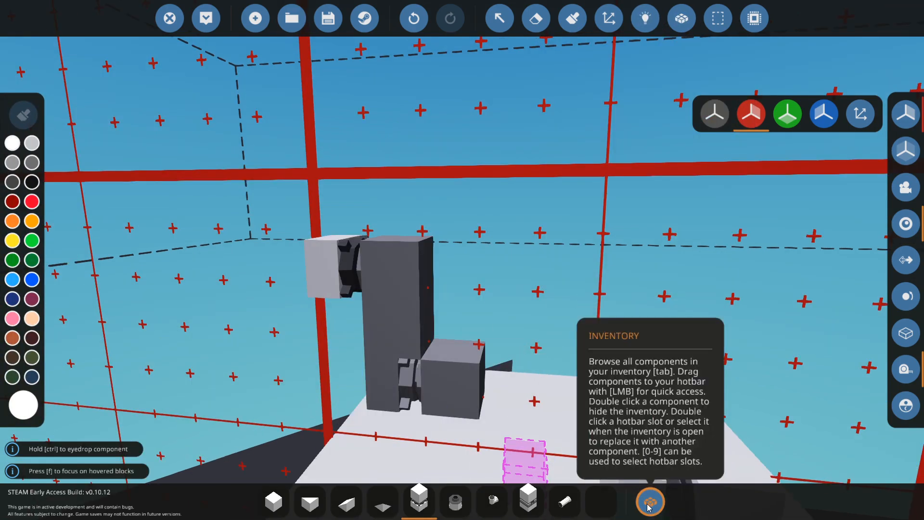
left_click(649, 502)
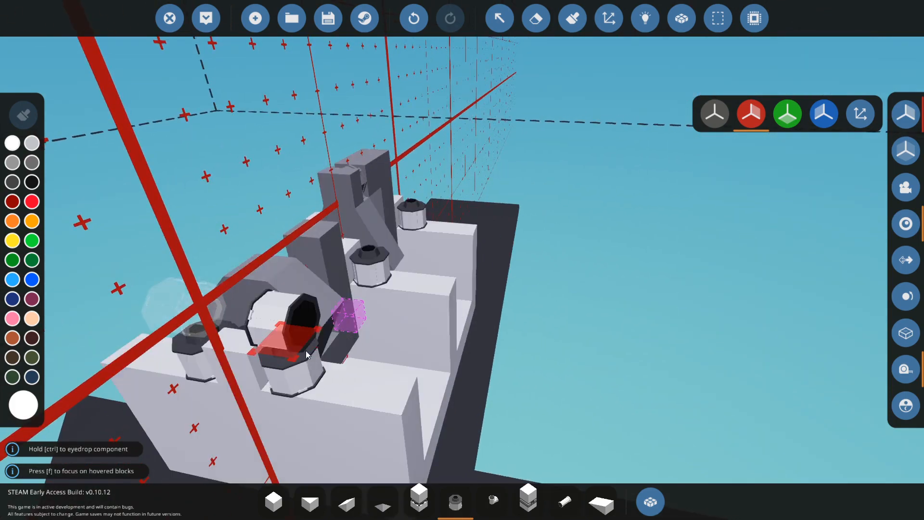
Add upright blocks over the cylinder housings on the engine's upper tier.
left_click(648, 502)
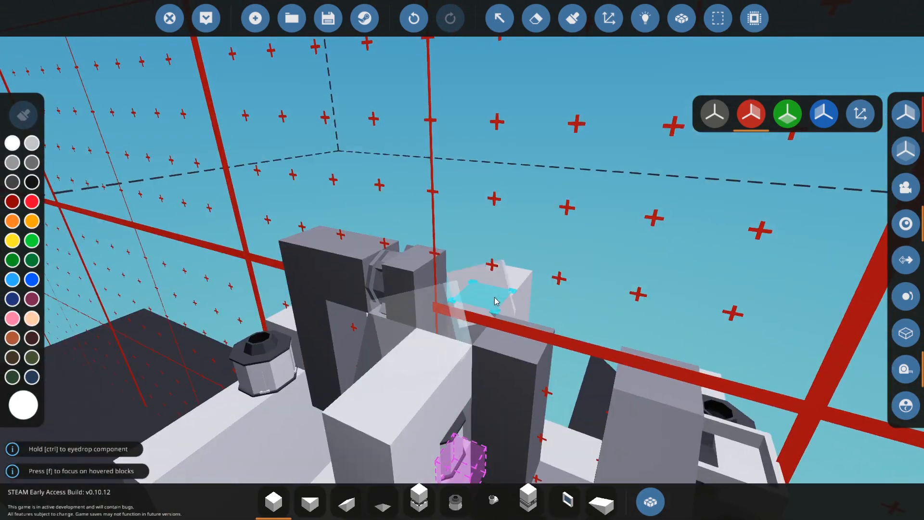
mouse_move(453, 321)
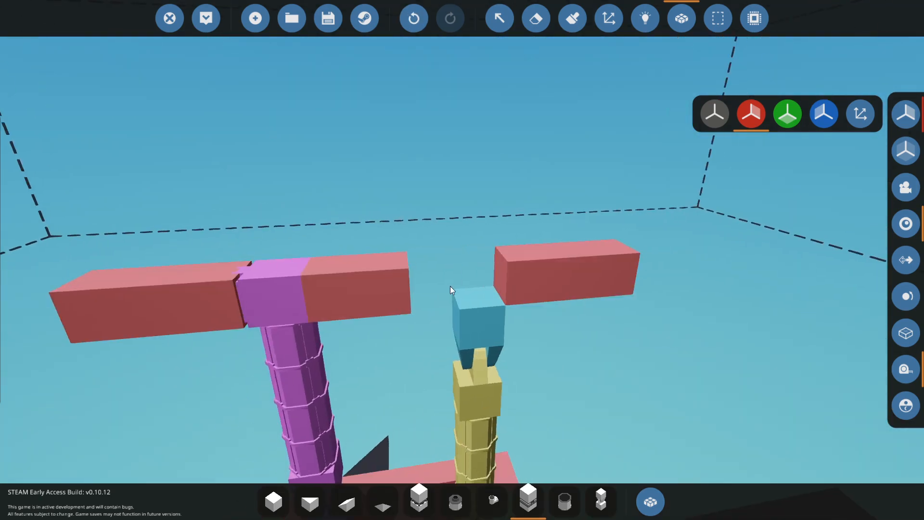
mouse_move(650, 501)
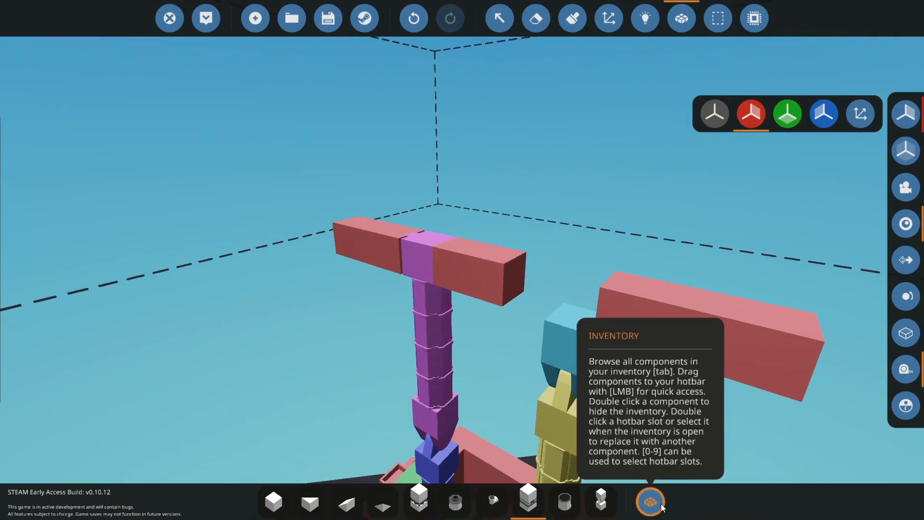
Get pistons and beams from the component inventory for the linkage columns.
left_click(650, 502)
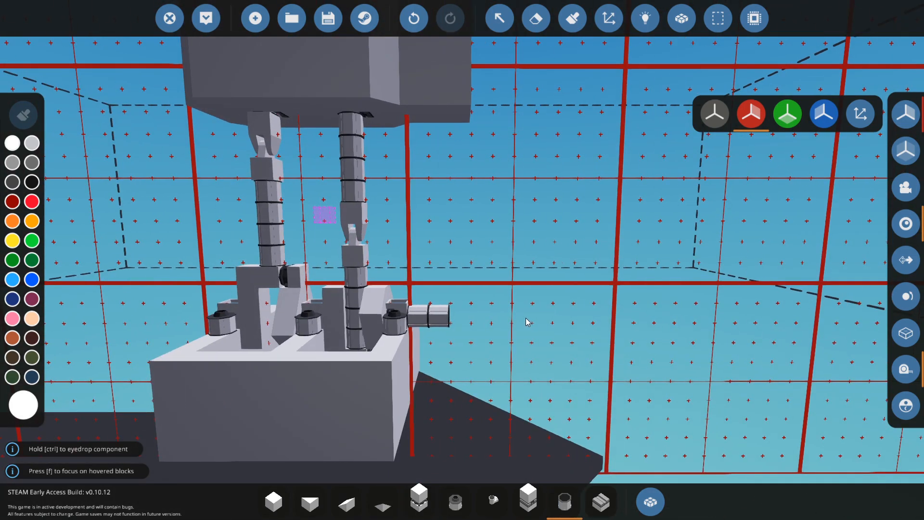
mouse_move(528, 502)
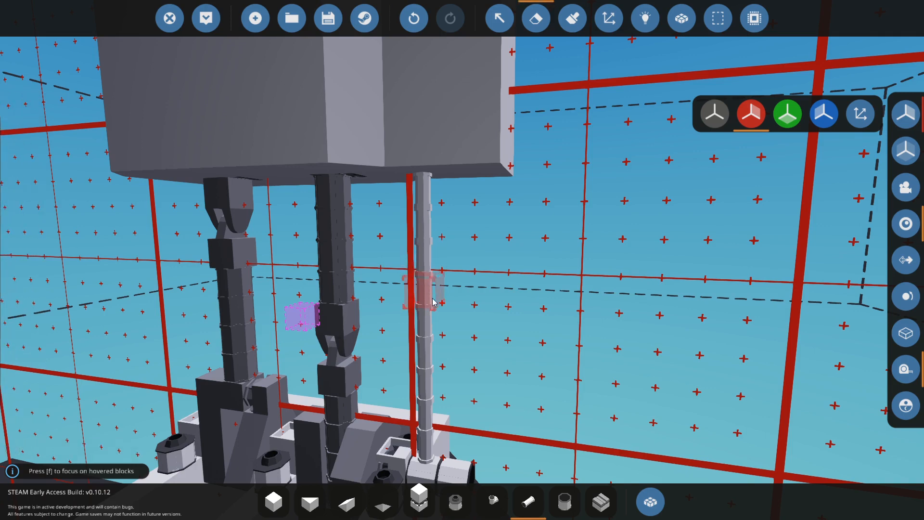
mouse_move(426, 298)
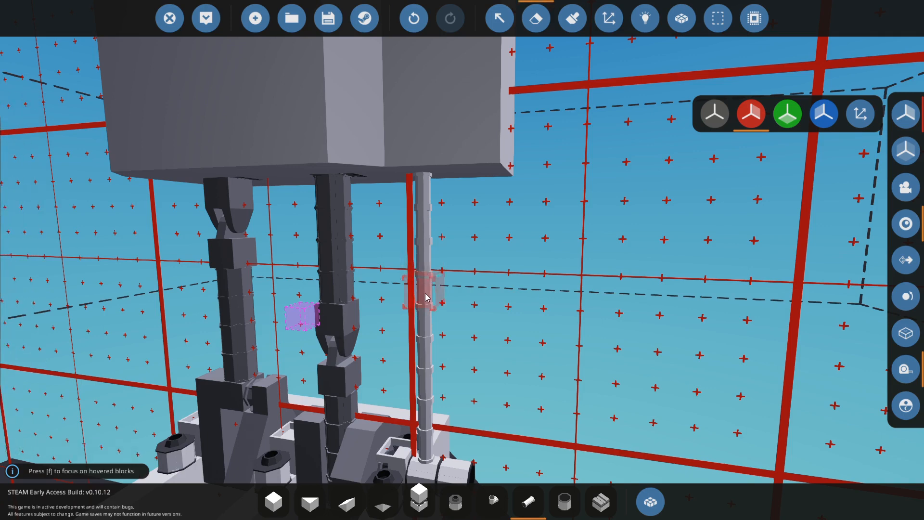
mouse_move(427, 303)
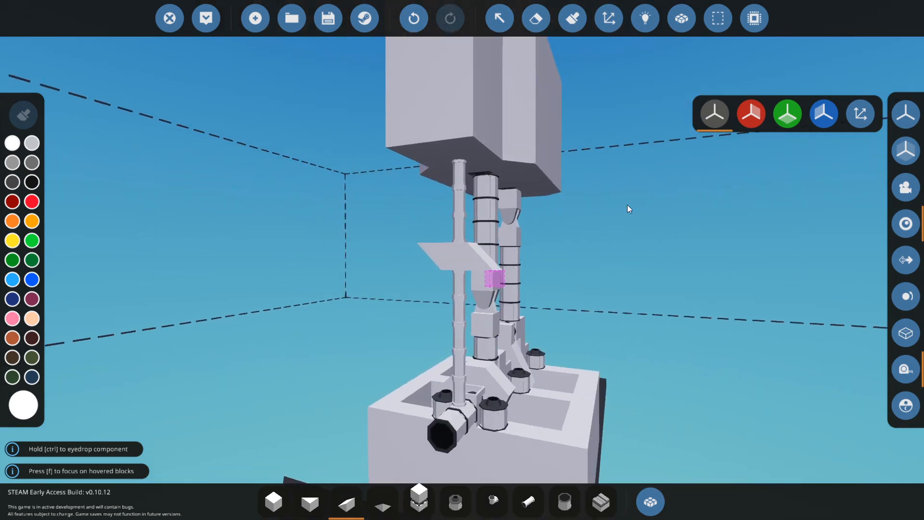
Add a pipe segment to lengthen the horizontal branch of the linkage arm.
left_click(650, 501)
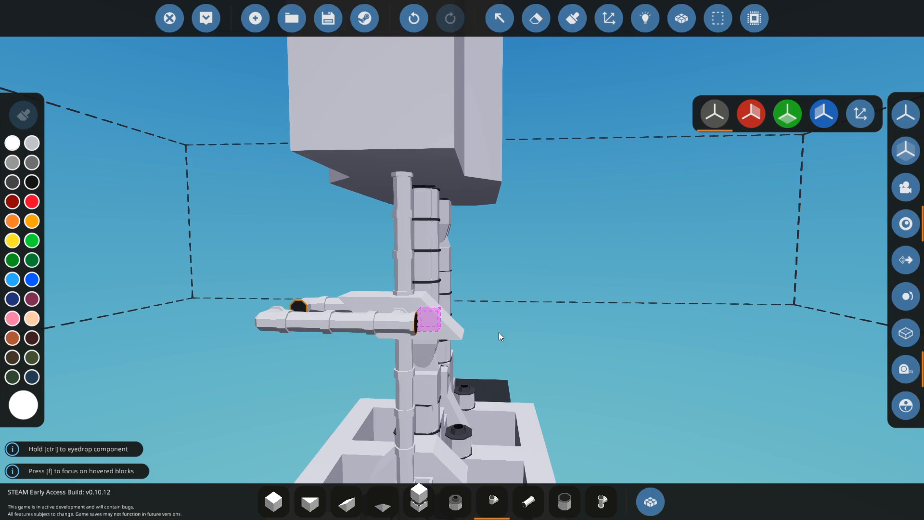
mouse_move(512, 166)
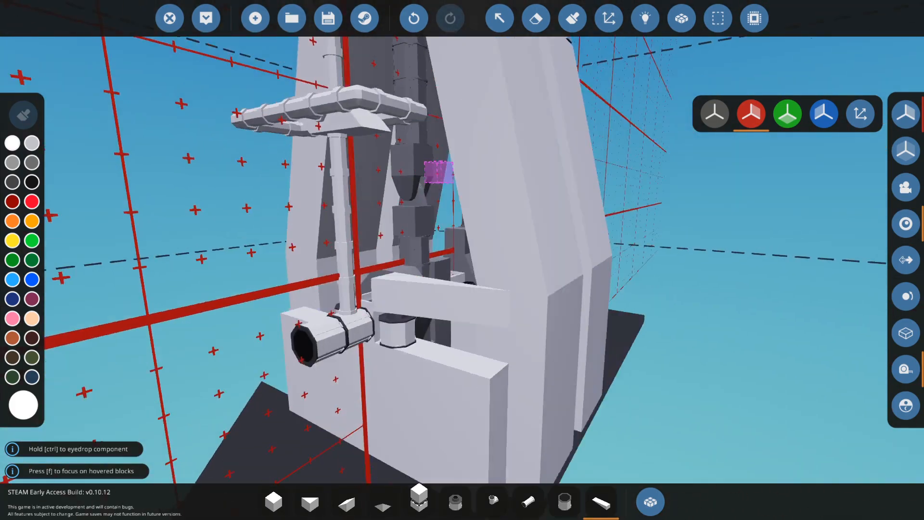
Fit a throttle lever onto the white engine housing, browsing the component list.
left_click(650, 502)
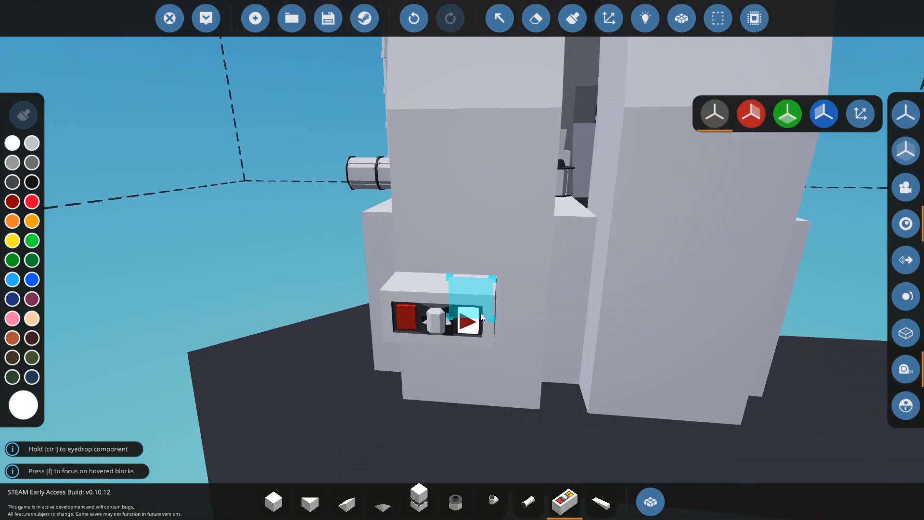
left_click(650, 502)
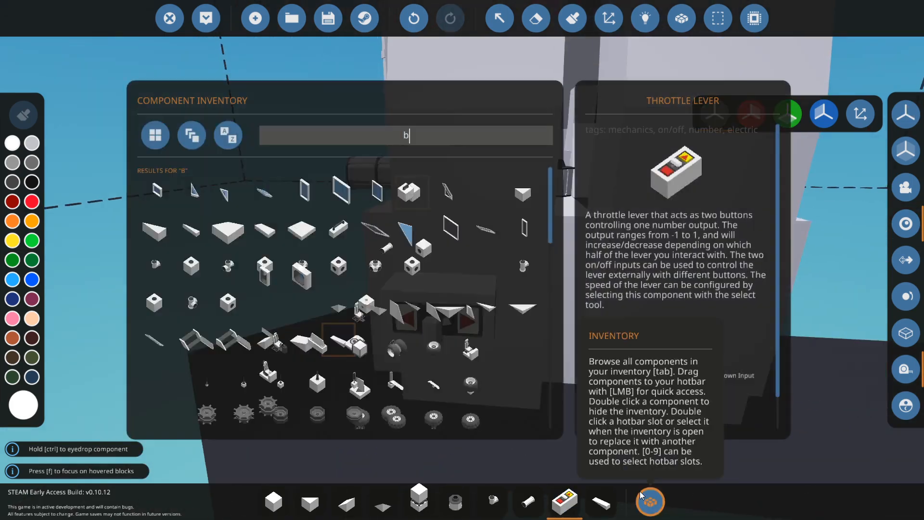
left_click(644, 18)
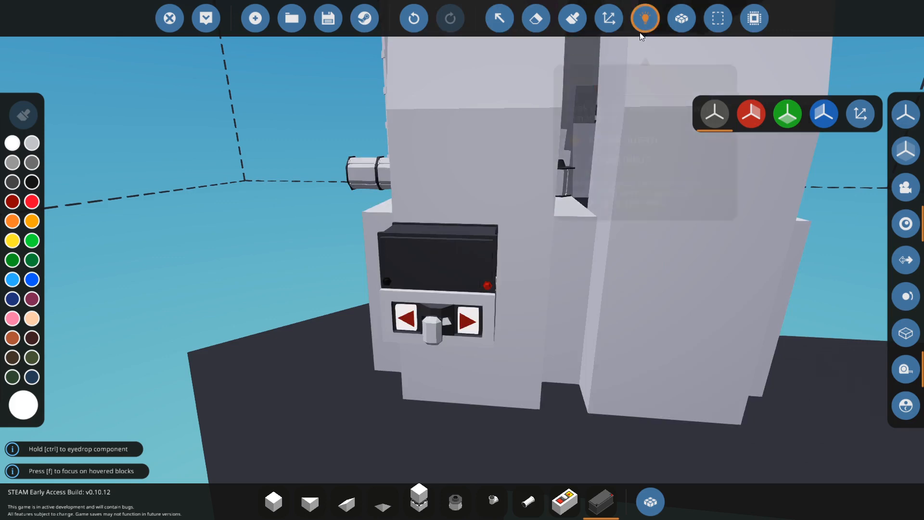
left_click(643, 18)
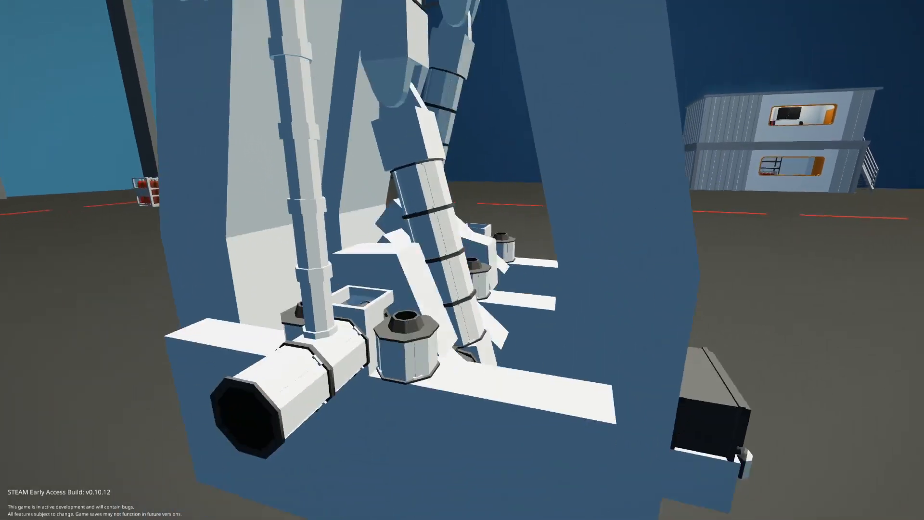
mouse_move(462, 260)
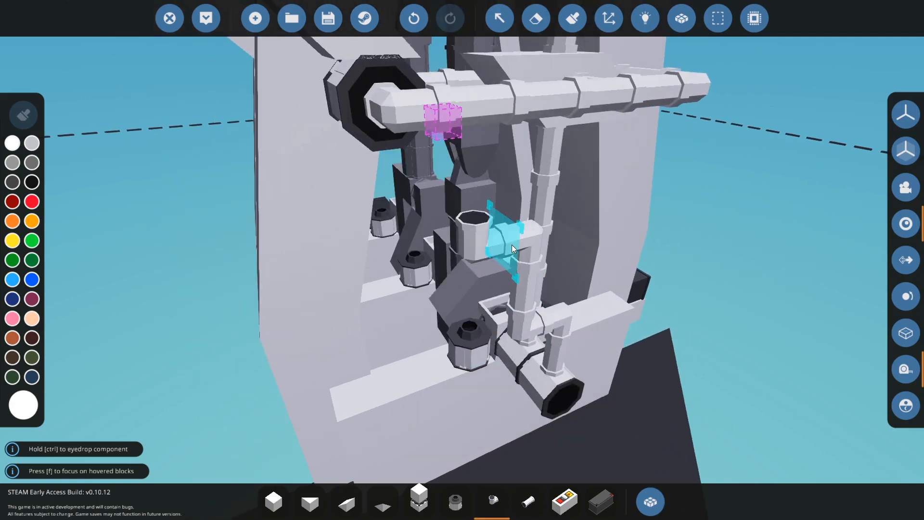
Add two parallel pipe rods joining the lower fitting to the upper crossbar.
left_click(649, 502)
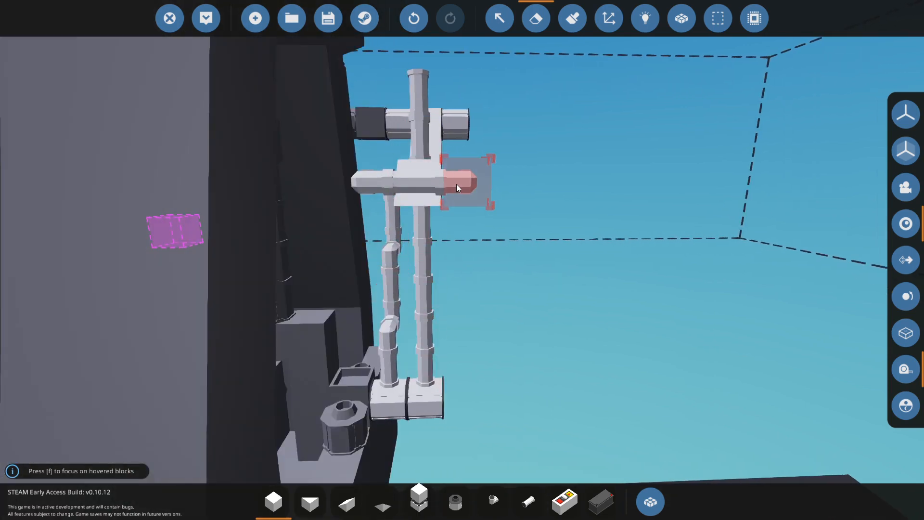
Scroll the pipe parts category for the linkage arm's rods and crossbar piece.
scroll("up", 3)
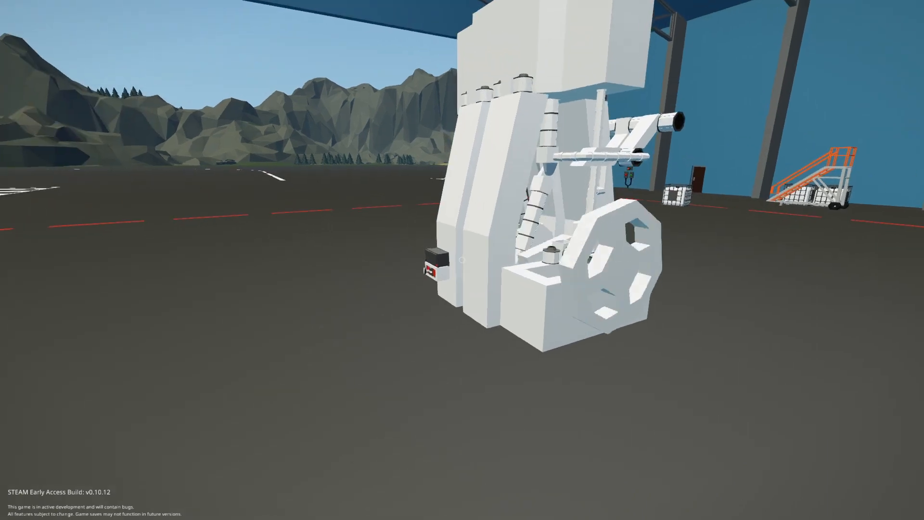
mouse_move(462, 260)
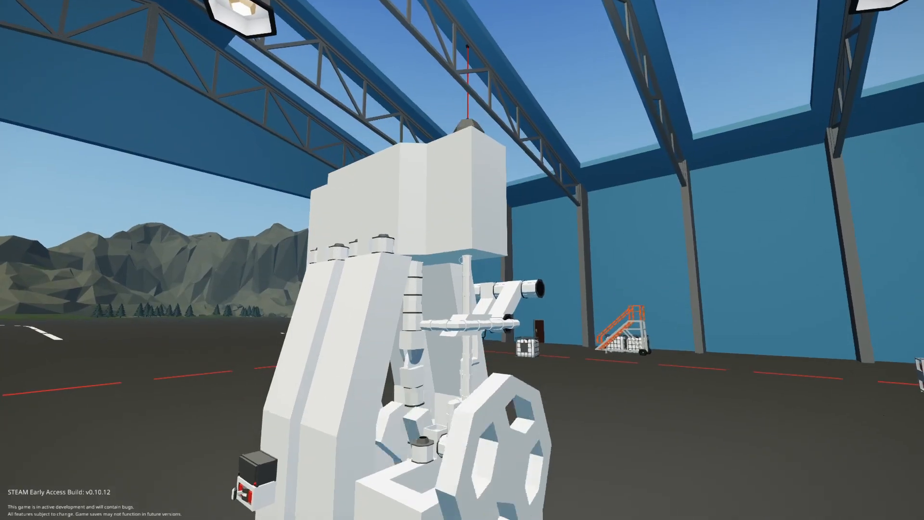
mouse_move(462, 260)
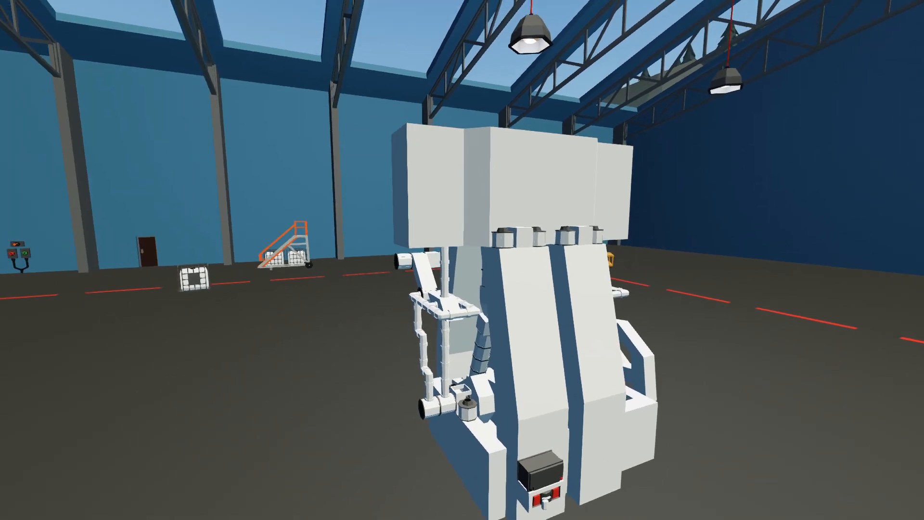
mouse_move(462, 260)
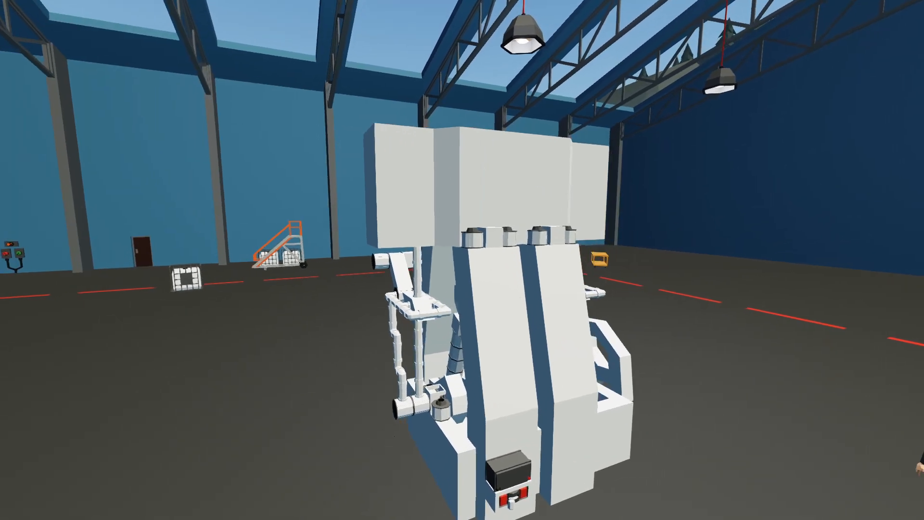